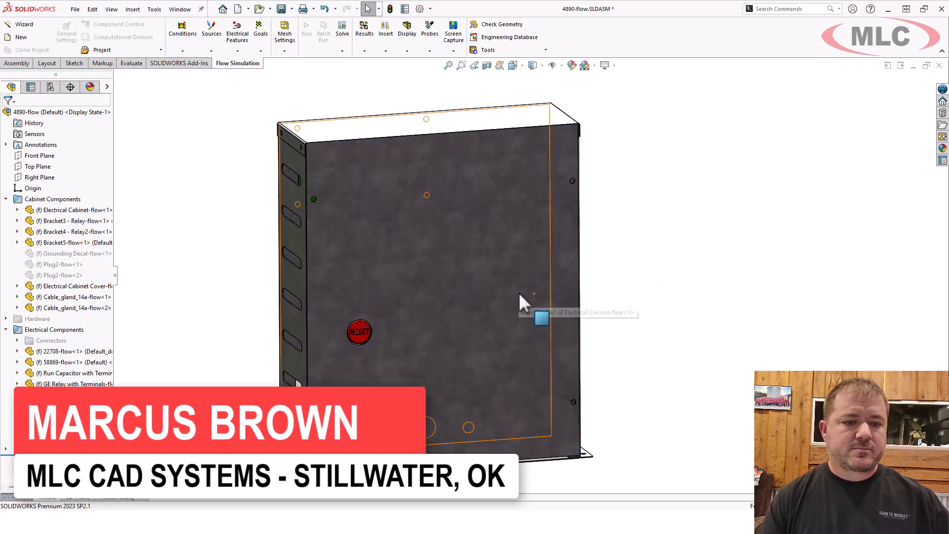
mouse_move(641, 297)
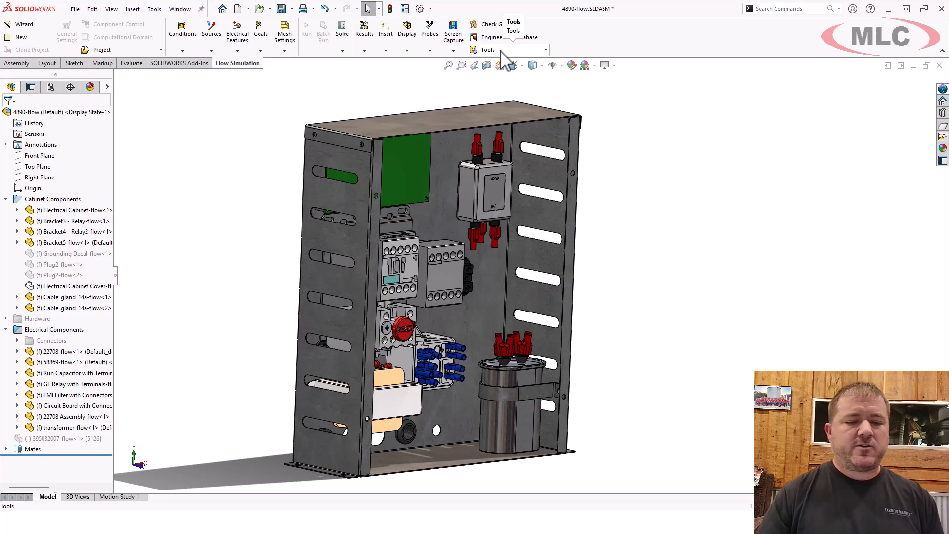
Step: Start the Create Lids tool and acknowledge the lightweight components notice
click(488, 50)
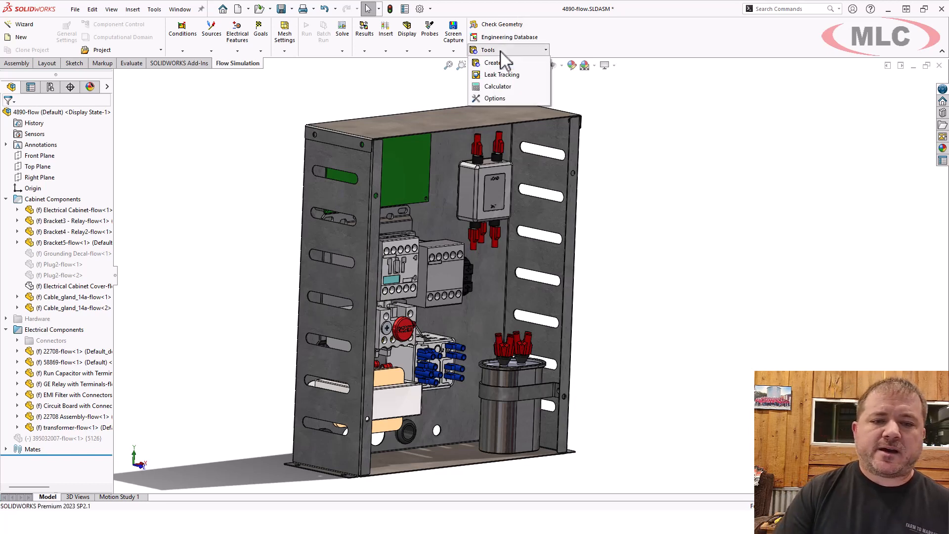
click(494, 62)
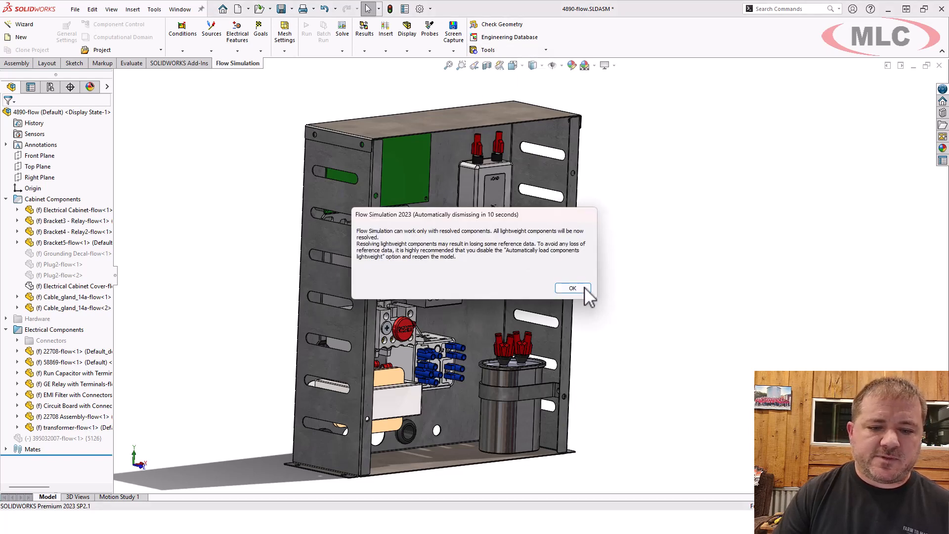
click(571, 288)
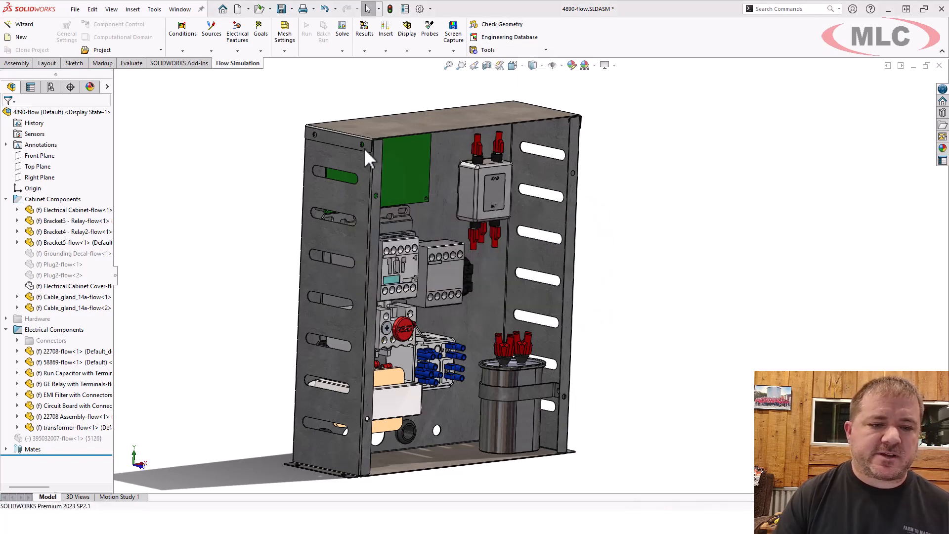
mouse_move(348, 163)
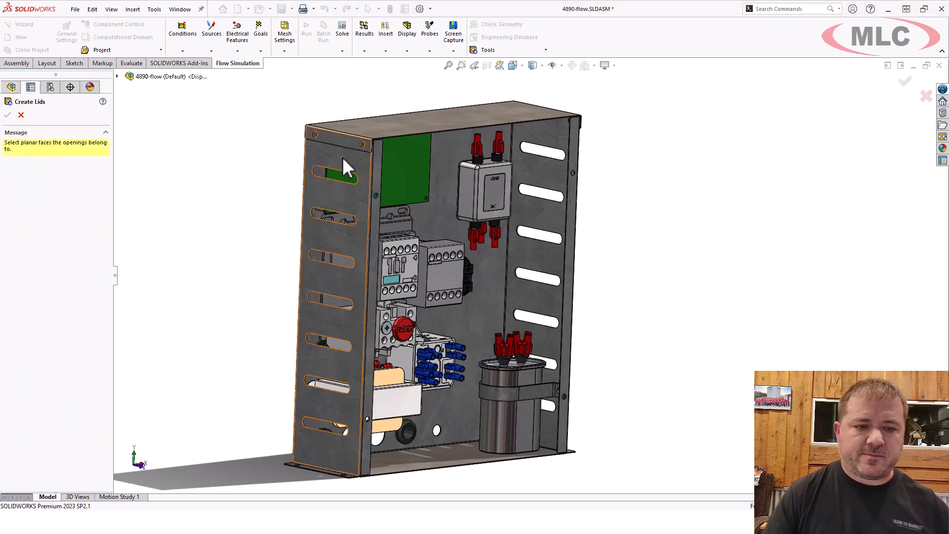
Step: Select the left and right slotted side-wall faces for lid creation
click(344, 172)
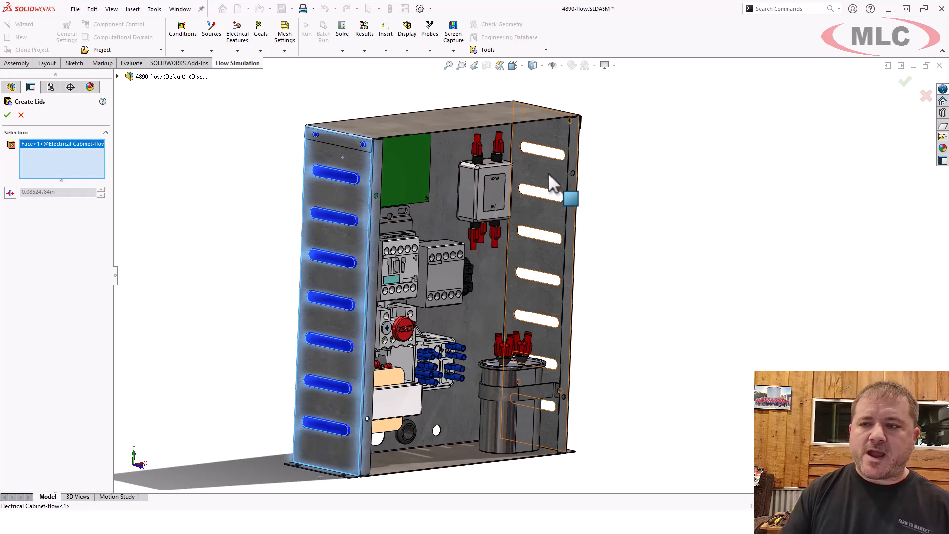
click(542, 181)
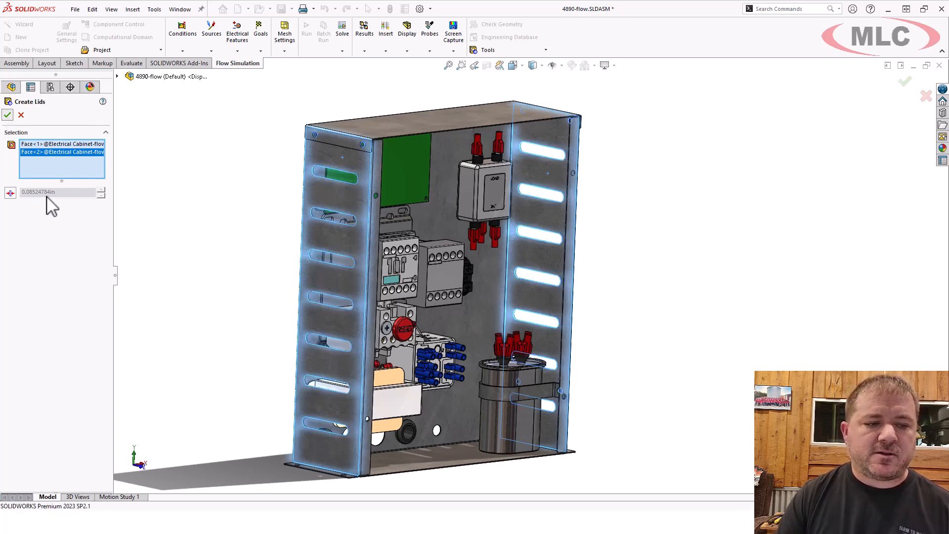
mouse_move(40, 212)
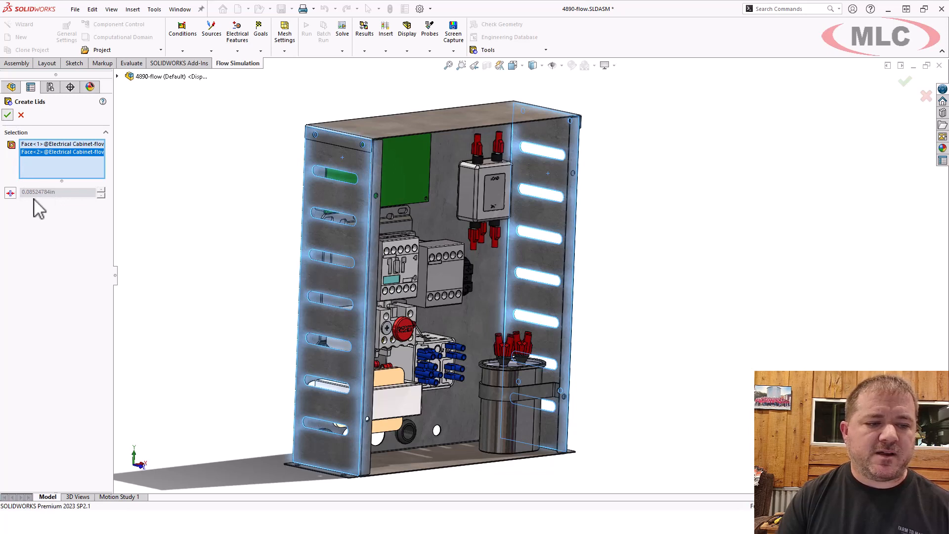
mouse_move(42, 209)
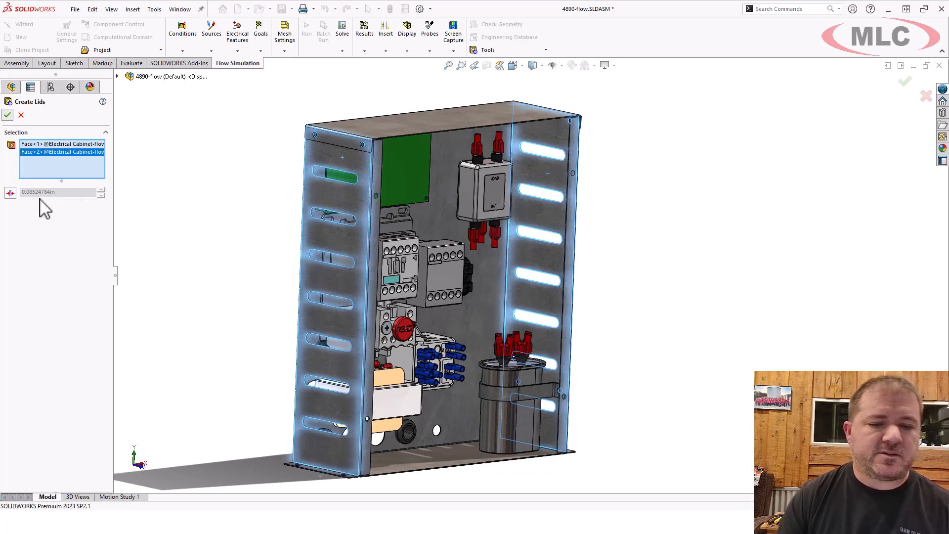
mouse_move(332, 184)
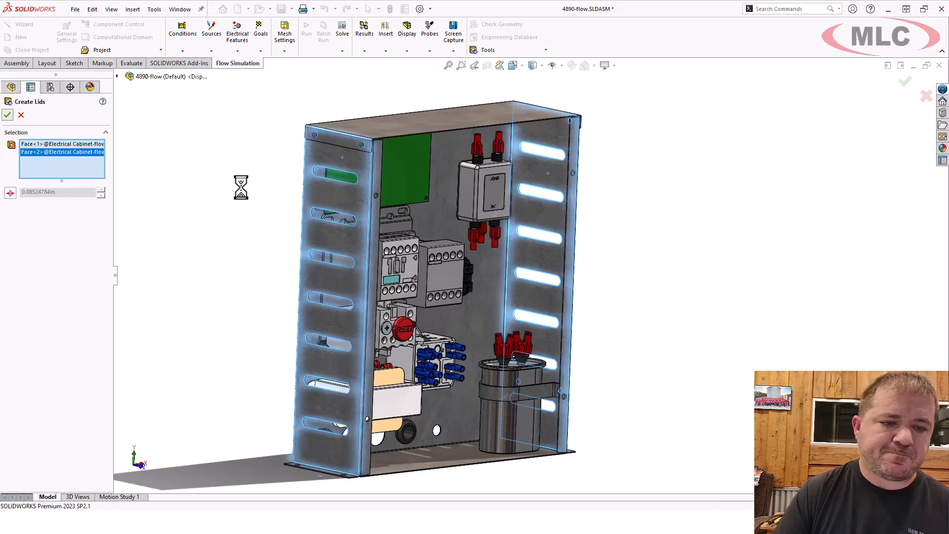
mouse_move(320, 186)
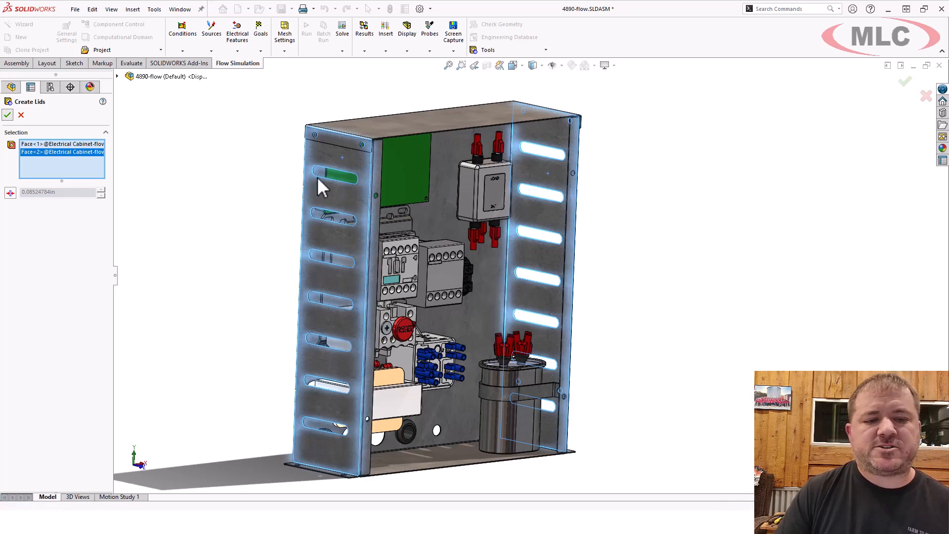
mouse_move(254, 221)
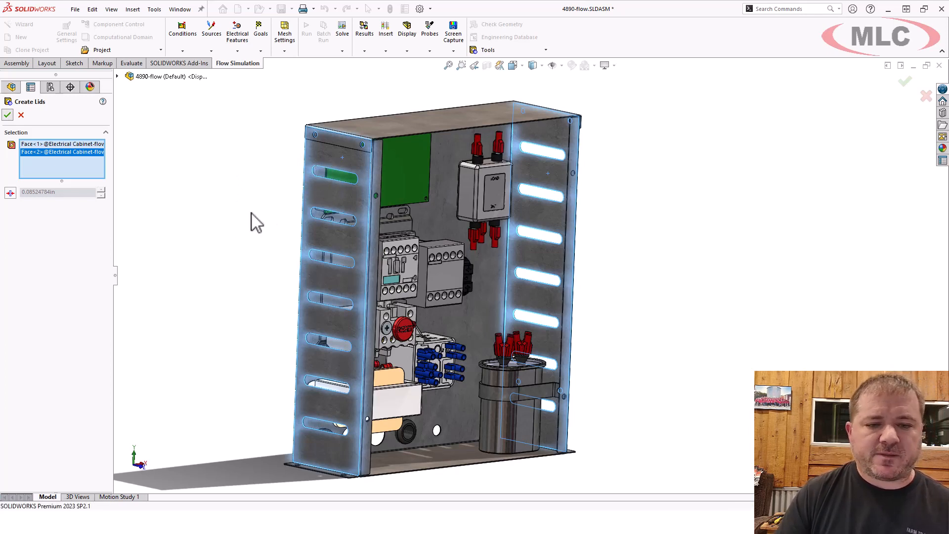
mouse_move(246, 203)
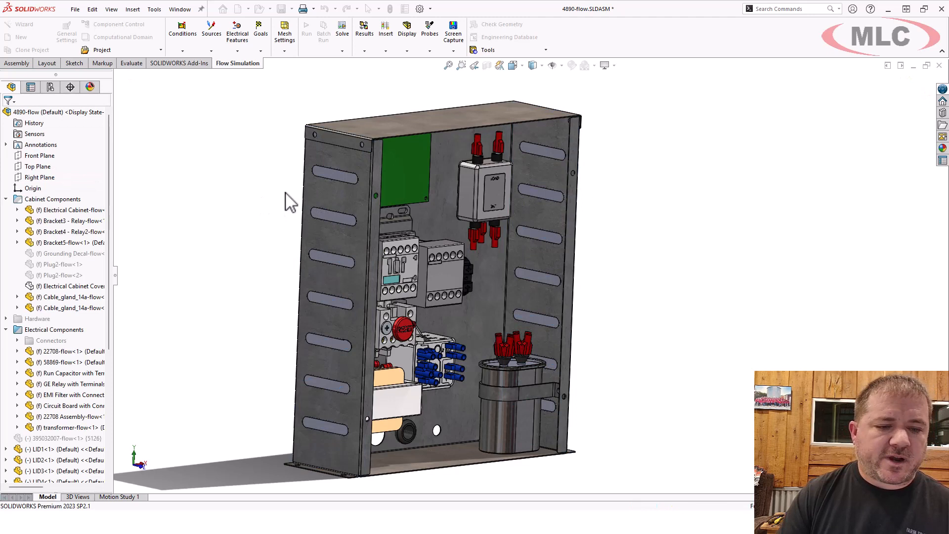
mouse_move(376, 221)
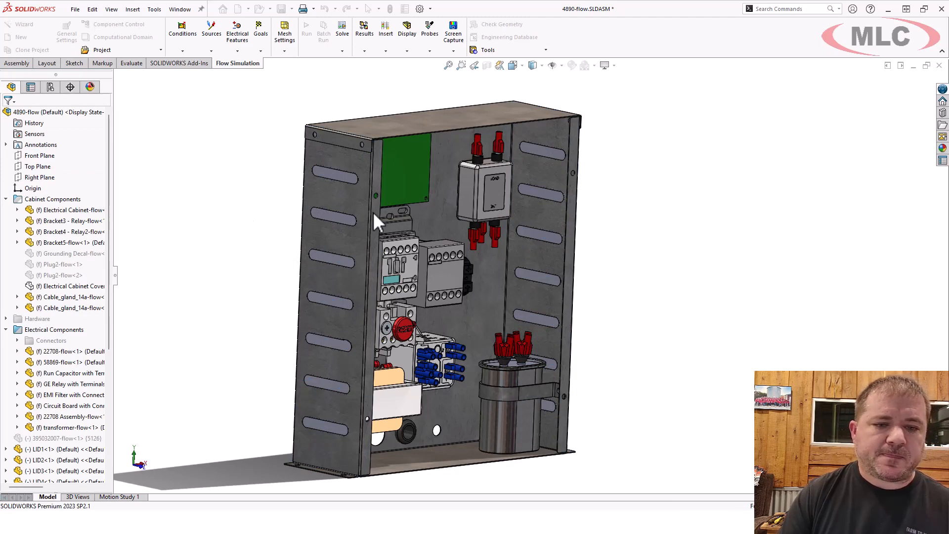
mouse_move(363, 191)
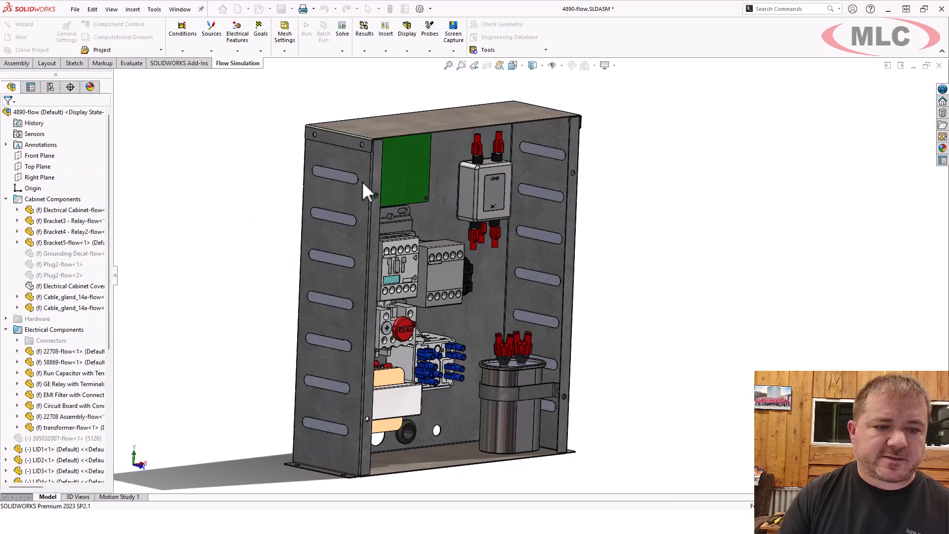
mouse_move(342, 191)
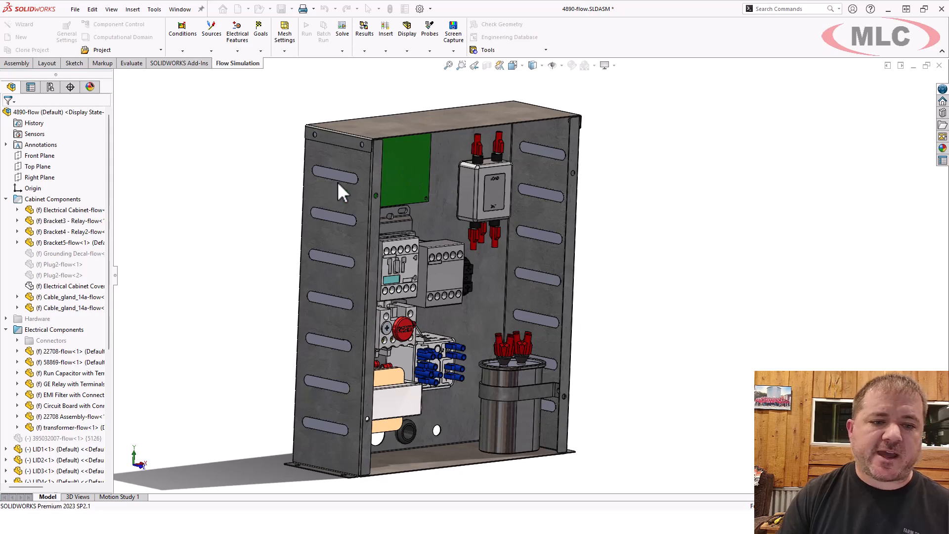
mouse_move(336, 187)
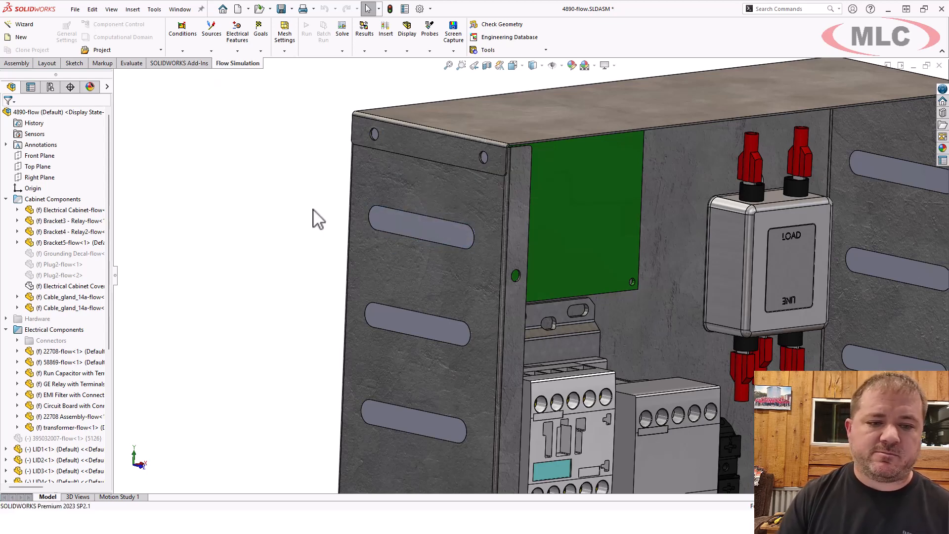
Step: Apply a Front Plane section view cutting through the cabinet
click(485, 65)
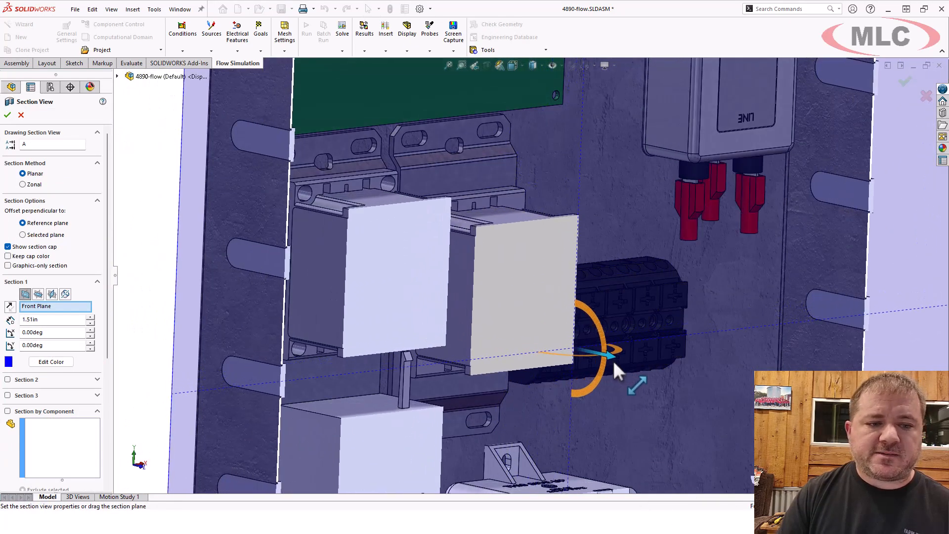
click(6, 116)
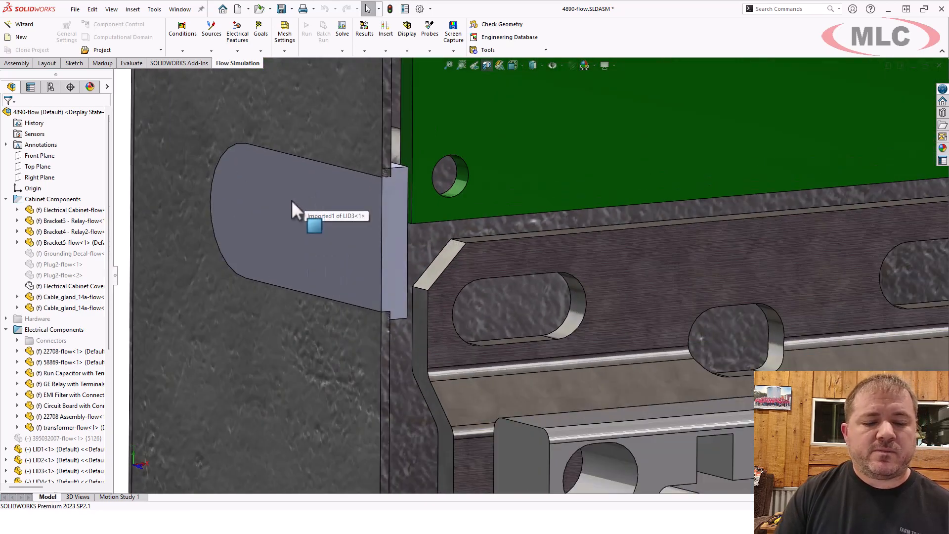
mouse_move(351, 203)
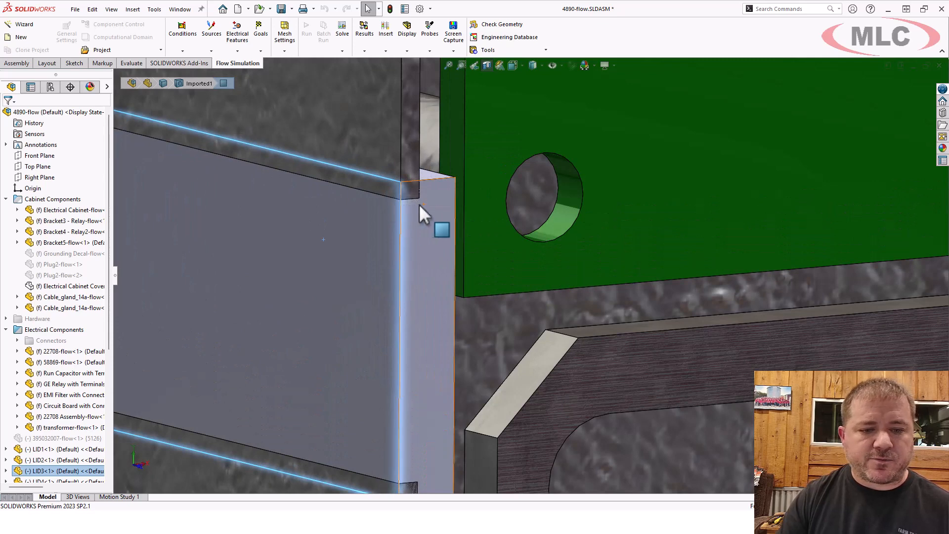
mouse_move(415, 193)
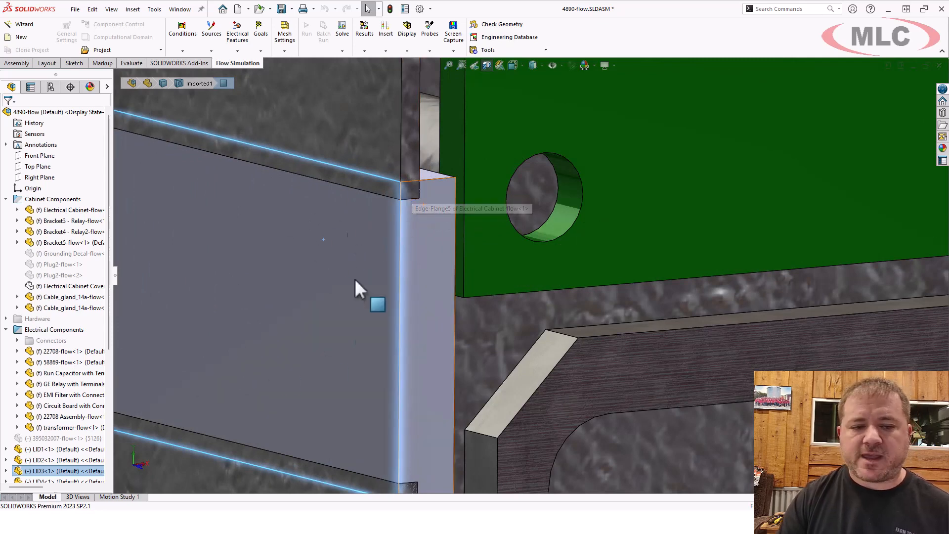
mouse_move(356, 276)
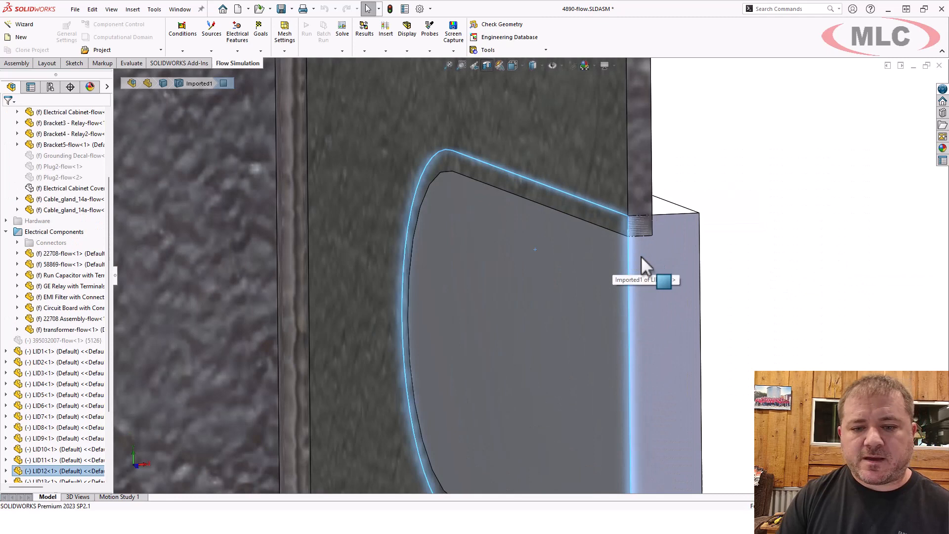
mouse_move(663, 215)
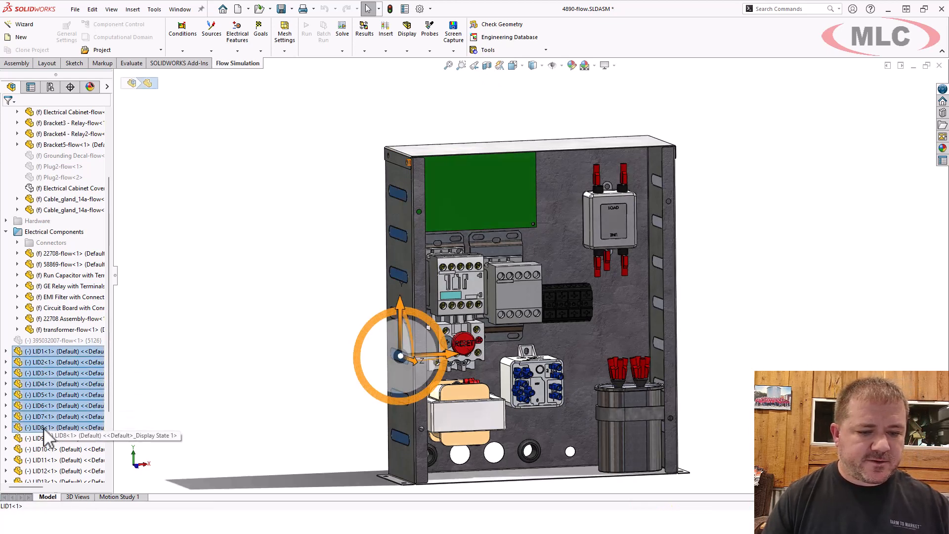
mouse_move(251, 399)
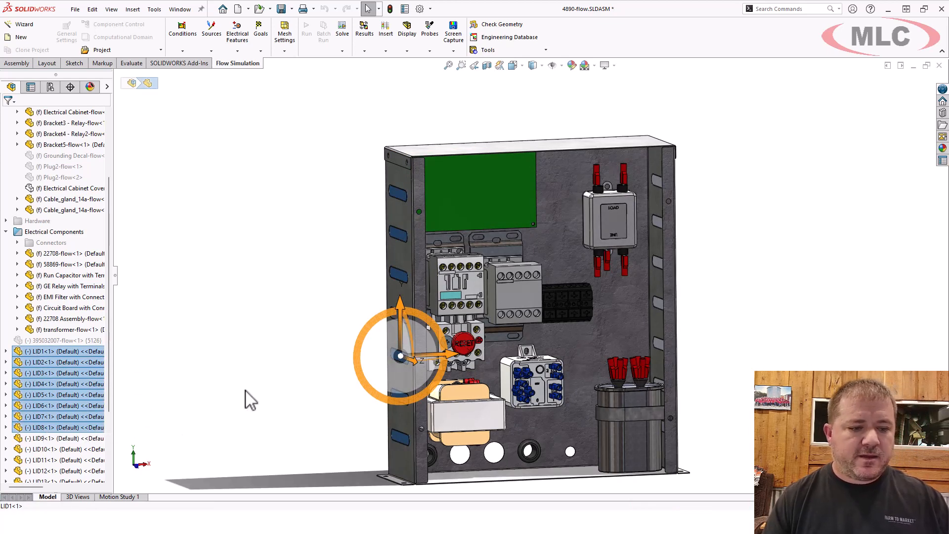
mouse_move(227, 399)
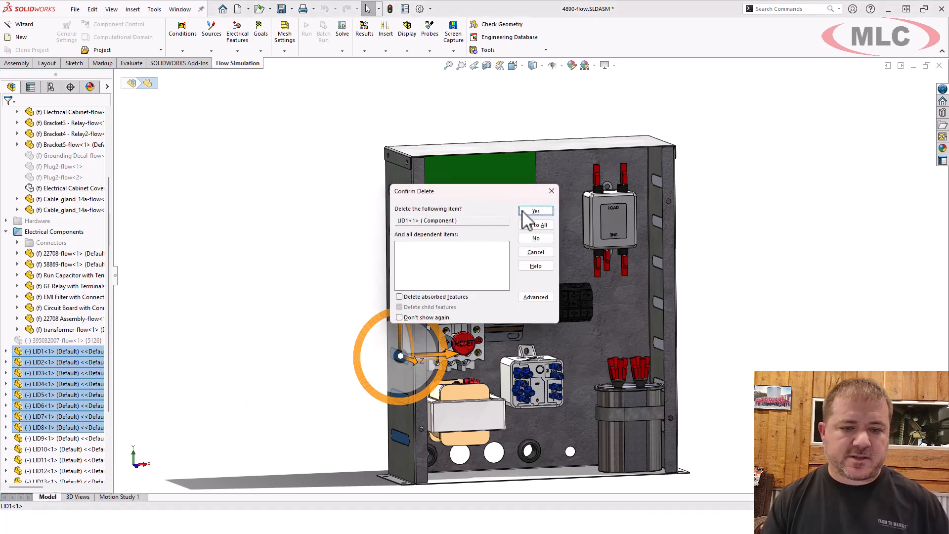
Step: Confirm deleting LID1–LID8 with Yes to All, then select a remaining side-slot lid
click(534, 211)
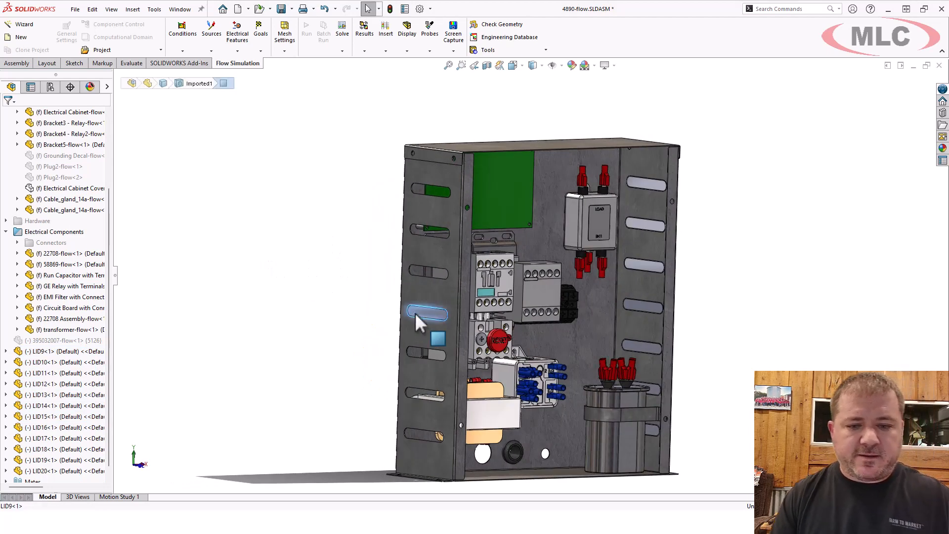
click(425, 313)
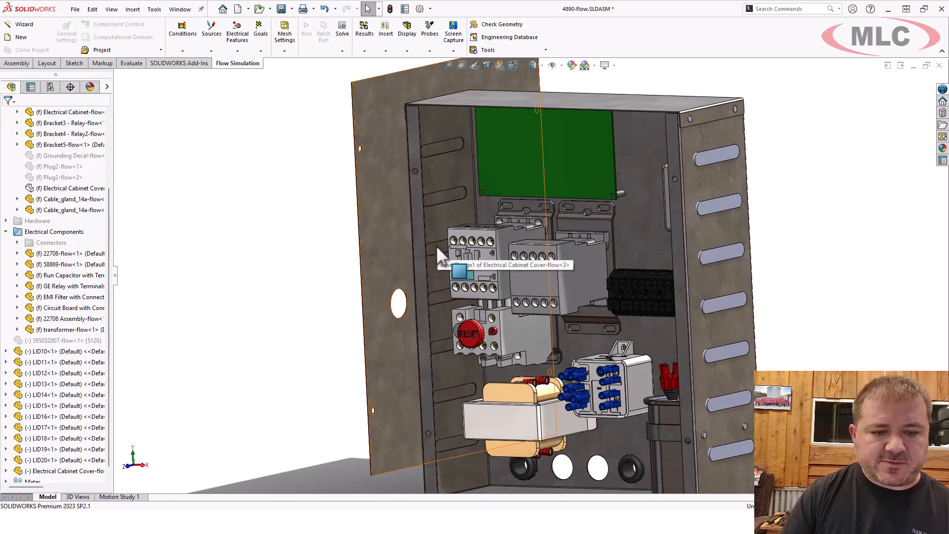
Step: Select the Electrical Cabinet Cover panel for deletion
click(460, 273)
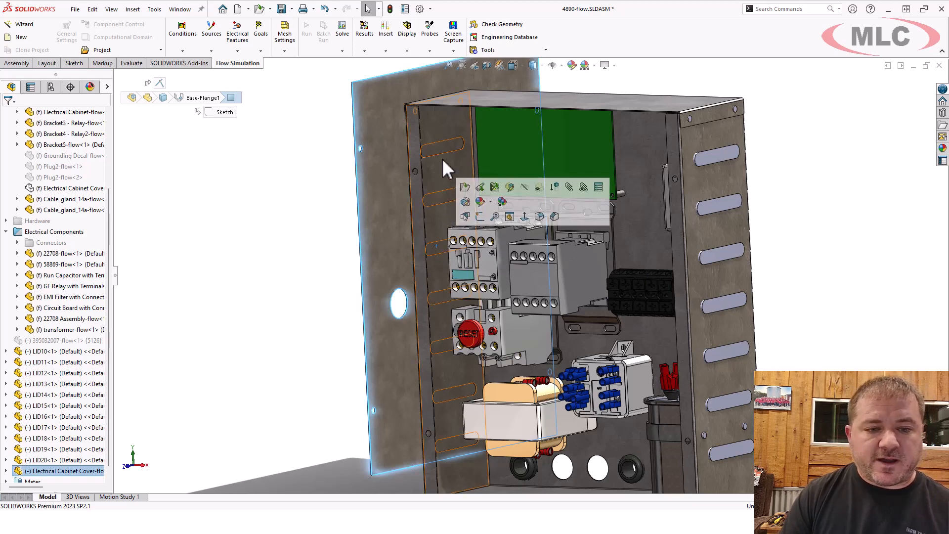
mouse_move(455, 152)
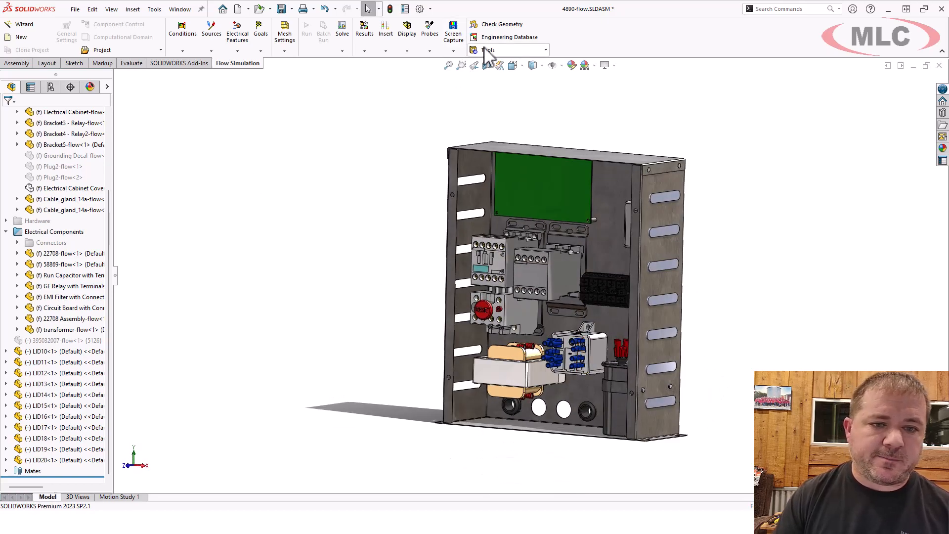
mouse_move(478, 169)
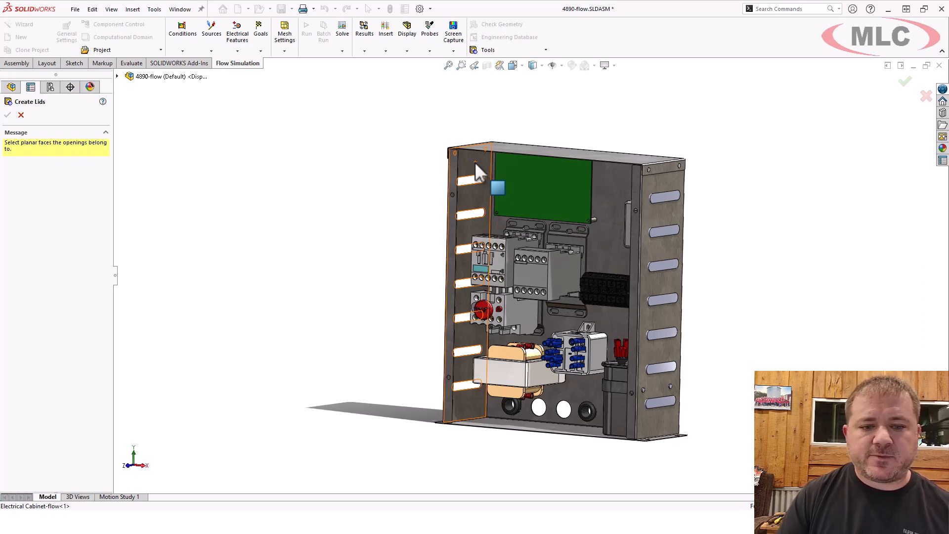
Step: Pick the slotted left wall face of Electrical Cabinet-flow
click(469, 178)
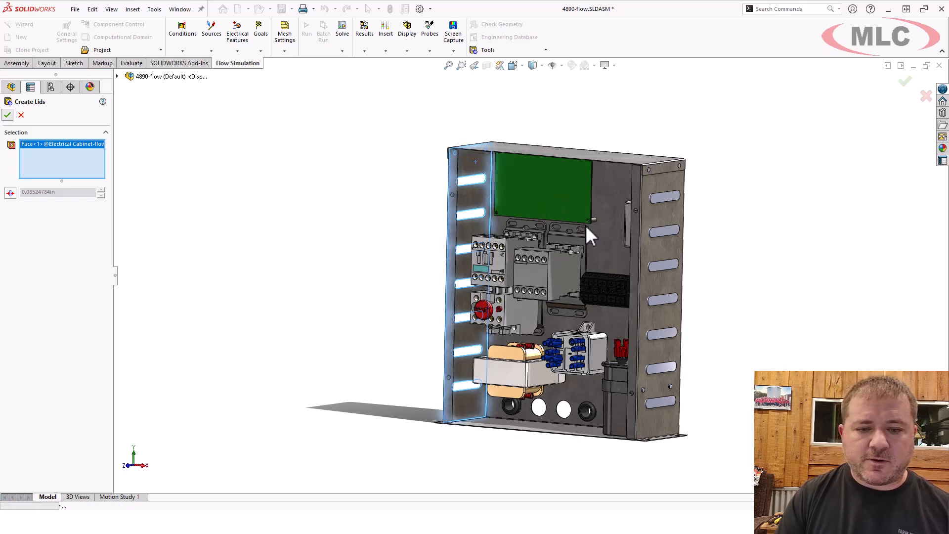
mouse_move(623, 186)
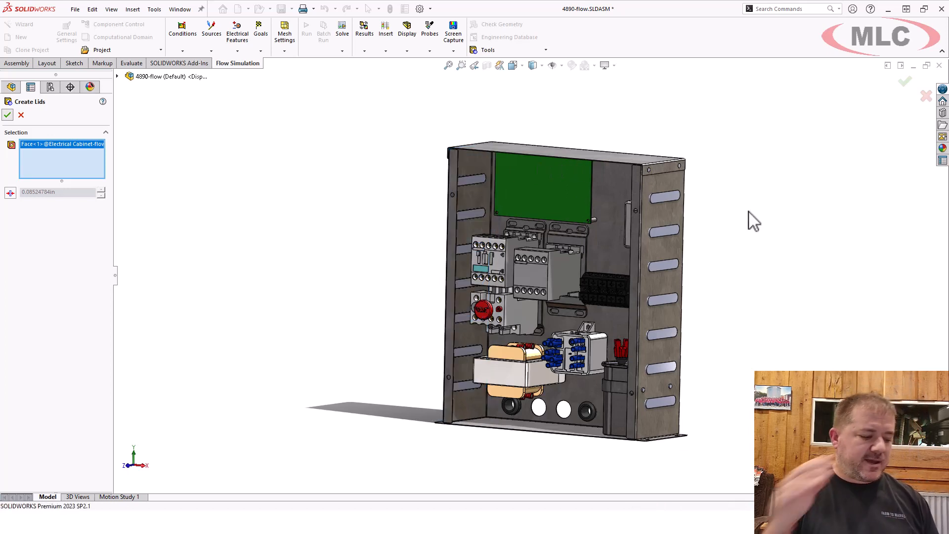
mouse_move(737, 186)
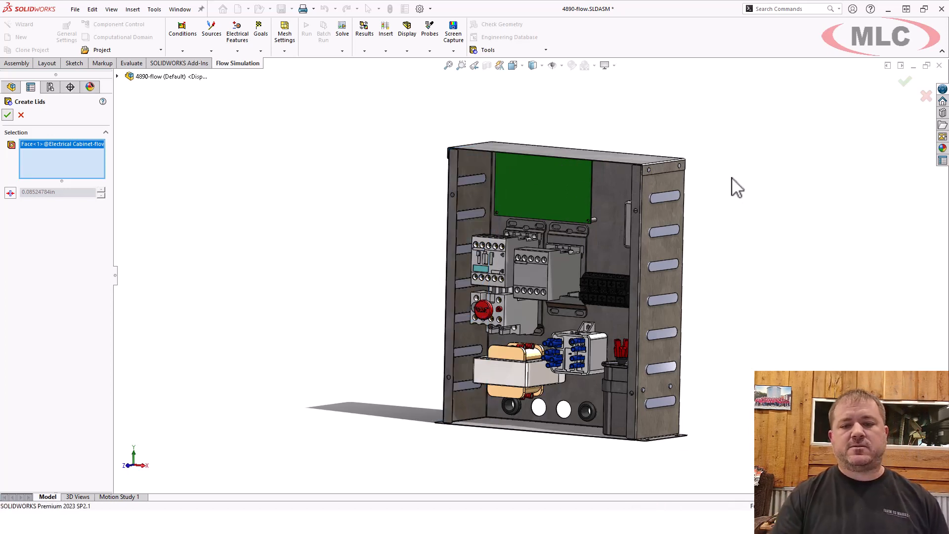